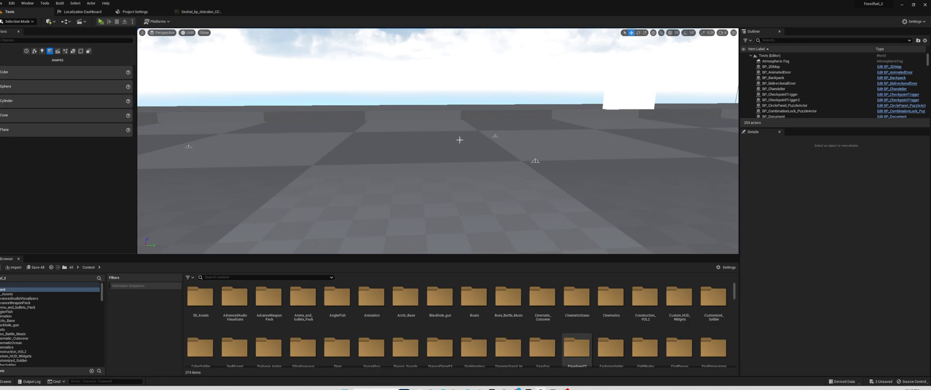
{"action": "mouse_move", "coordinate": [322, 110]}
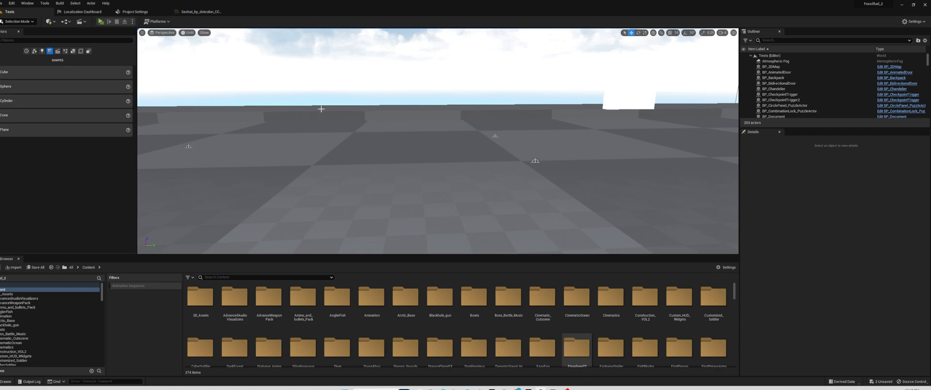
{"action": "mouse_move", "coordinate": [274, 93]}
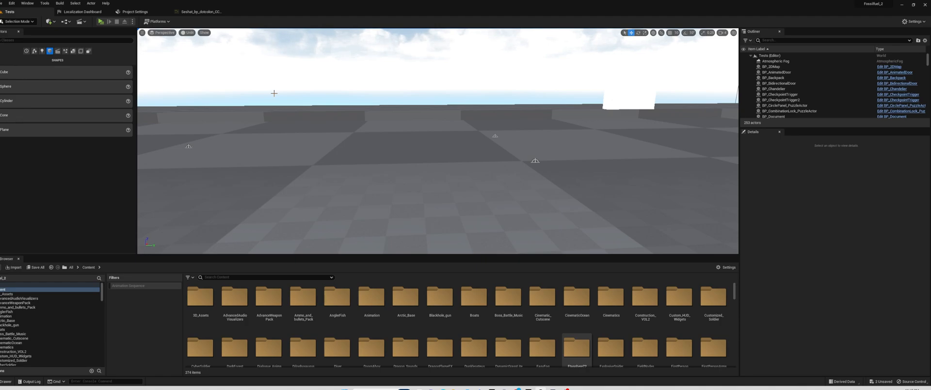
{"action": "mouse_move", "coordinate": [45, 81]}
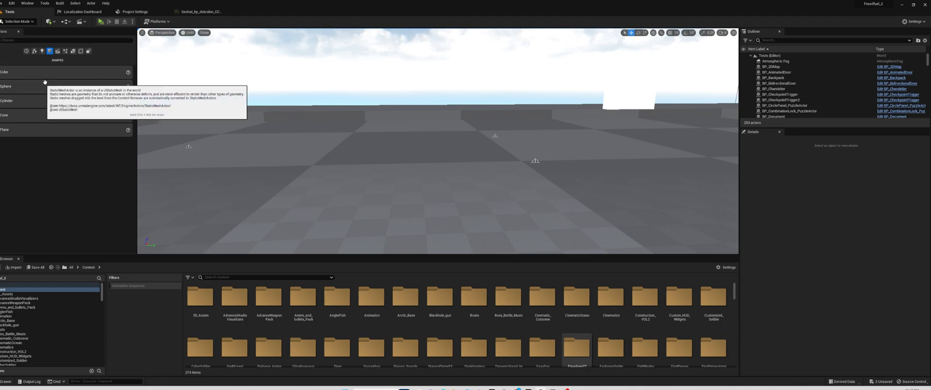
{"action": "mouse_move", "coordinate": [47, 70]}
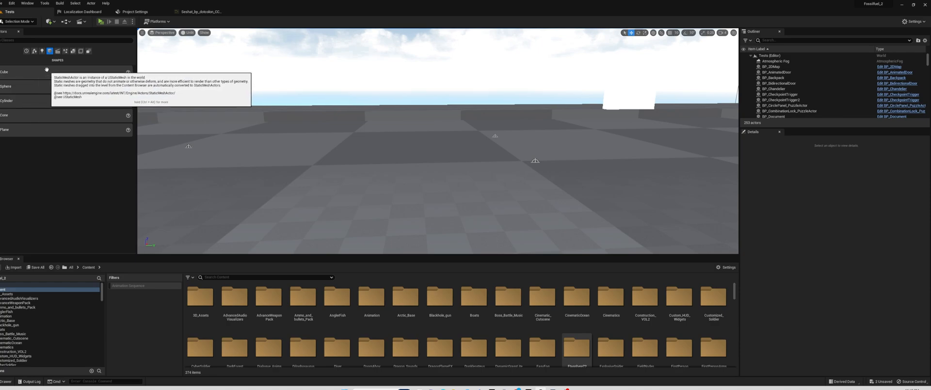
Reveal the editor's Tools menu that lists the Localization Dashboard.
{"action": "left_click", "coordinate": [43, 3]}
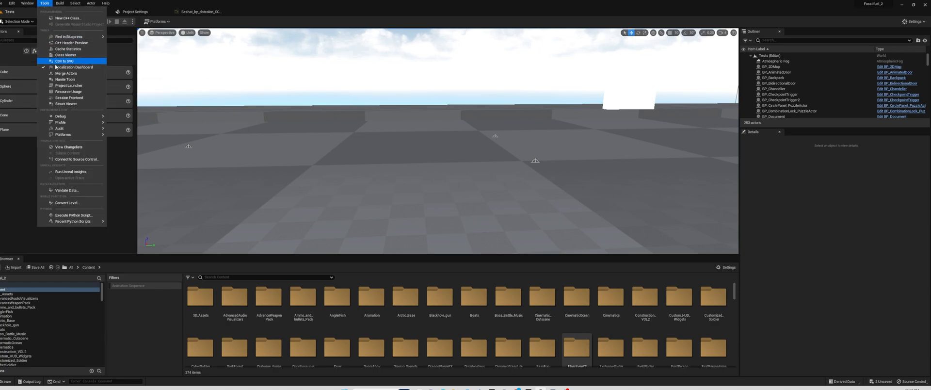
{"action": "mouse_move", "coordinate": [73, 67]}
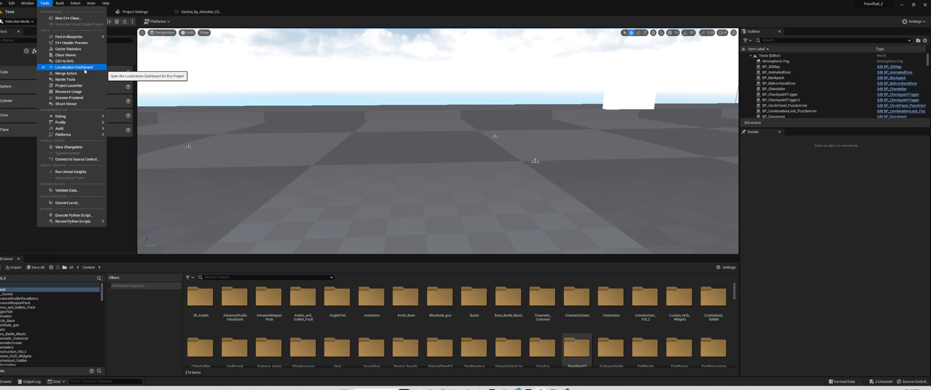
Launch the Localization Dashboard and confirm the Content folder as the Game target's gather path.
{"action": "left_click", "coordinate": [73, 67]}
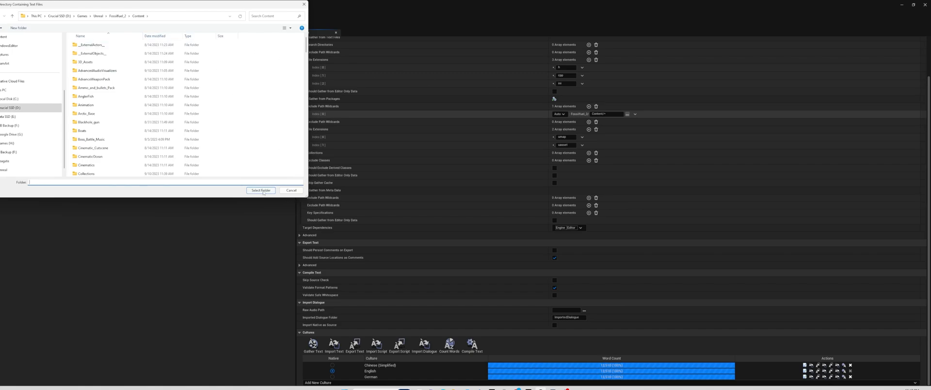
{"action": "left_click", "coordinate": [261, 190]}
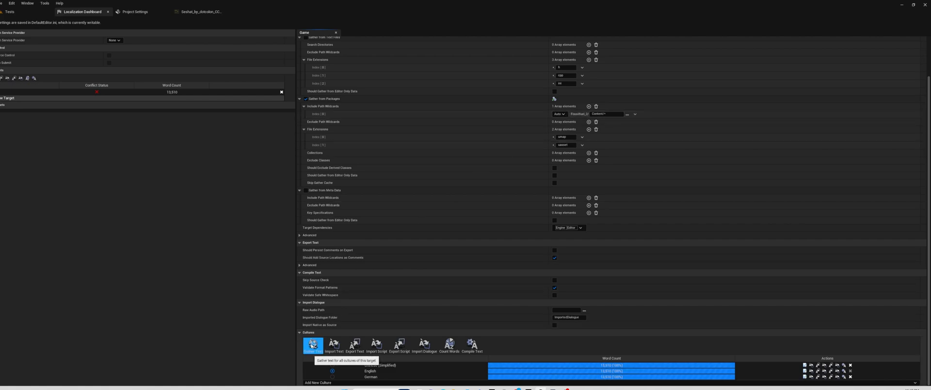
Gather text for all cultures and add Spanish beside Chinese, English and German.
{"action": "left_click", "coordinate": [312, 345]}
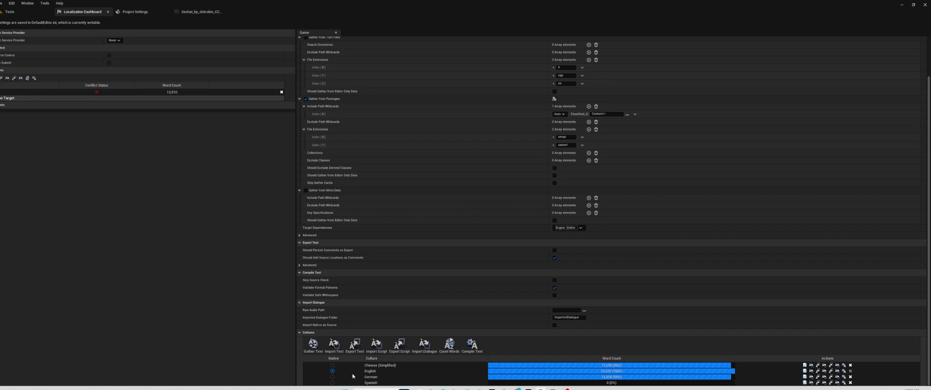
{"action": "mouse_move", "coordinate": [345, 373]}
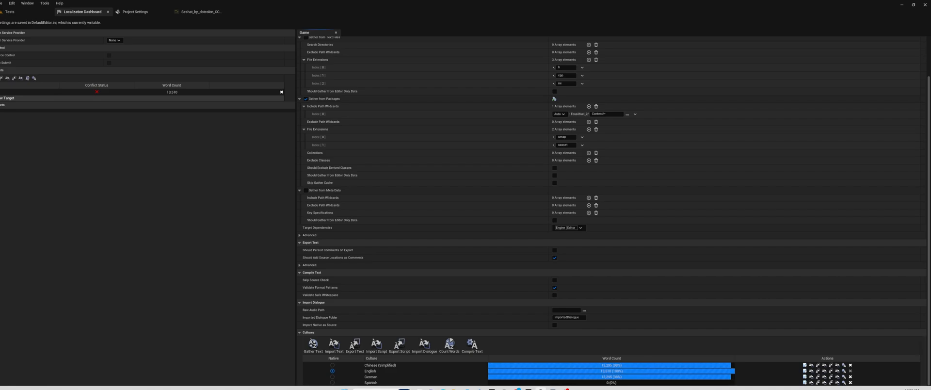
{"action": "scroll", "scroll_direction": "down", "scroll_amount": 3}
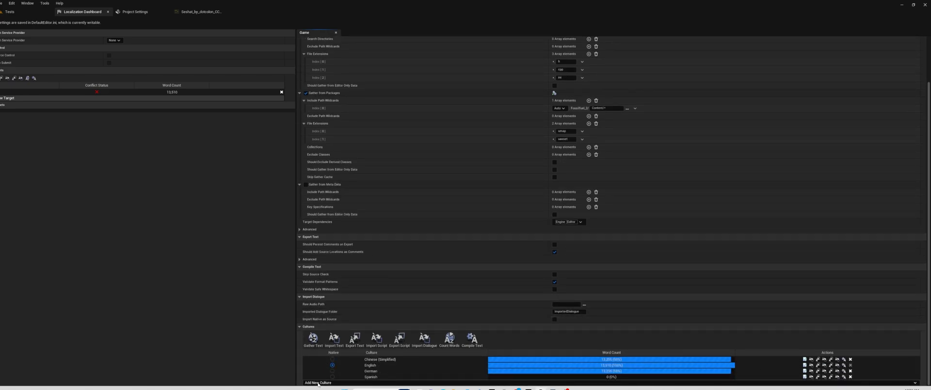
Export the Spanish culture's text to the desktop as a portable object file and confirm completion.
{"action": "left_click", "coordinate": [319, 382]}
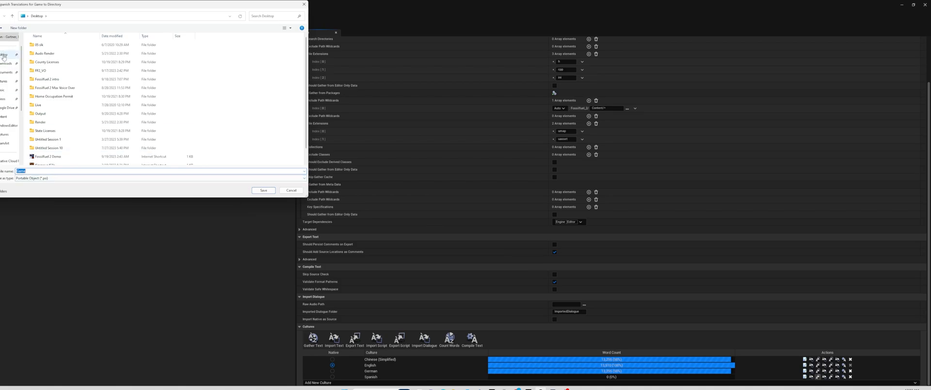
{"action": "left_click", "coordinate": [263, 190]}
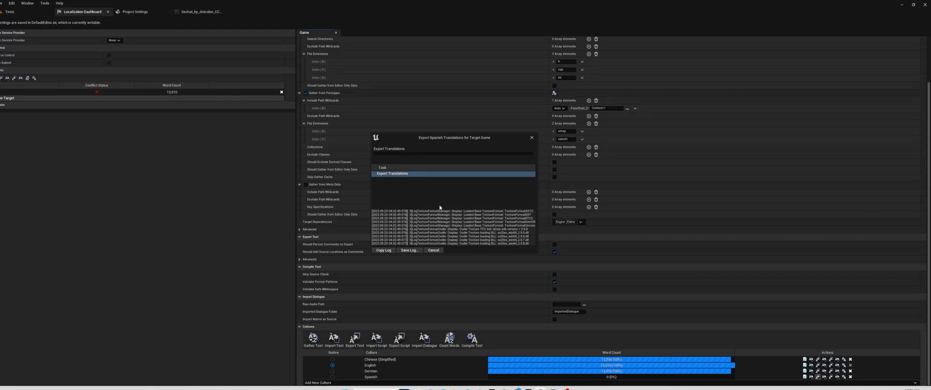
{"action": "mouse_move", "coordinate": [453, 201]}
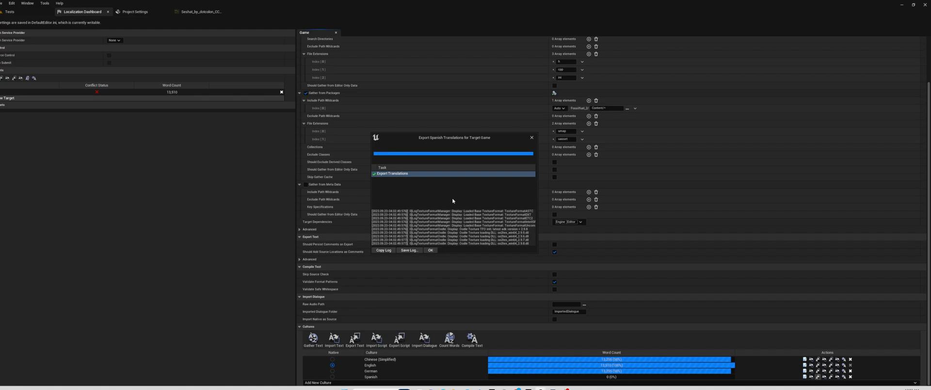
{"action": "left_click", "coordinate": [430, 250]}
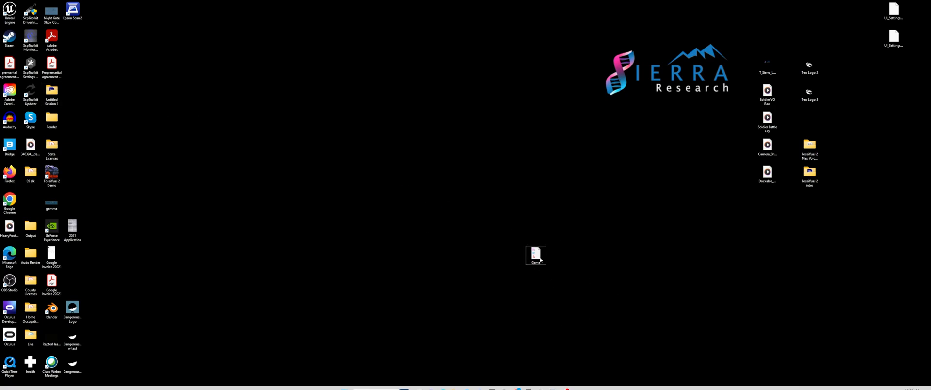
Load the exported Game.po from the desktop in Poedit and review its English source strings.
{"action": "right_click", "coordinate": [535, 255]}
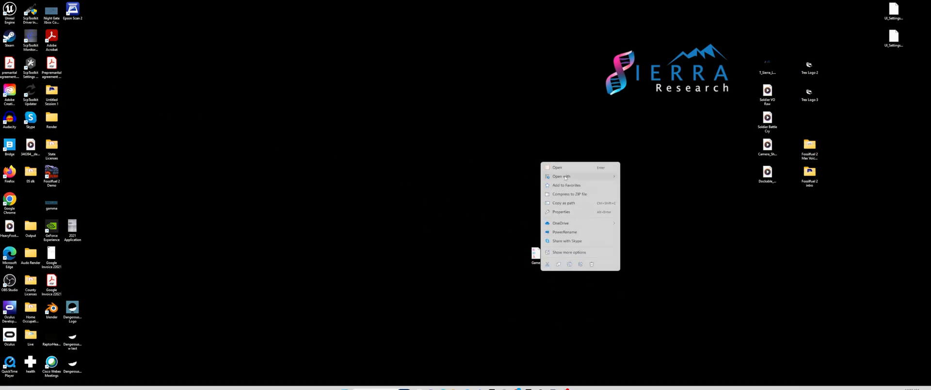
{"action": "left_click", "coordinate": [562, 176]}
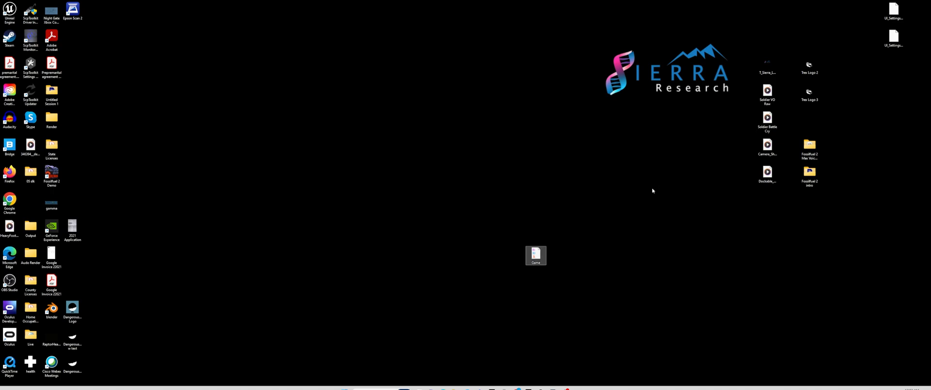
{"action": "double_click", "coordinate": [535, 254]}
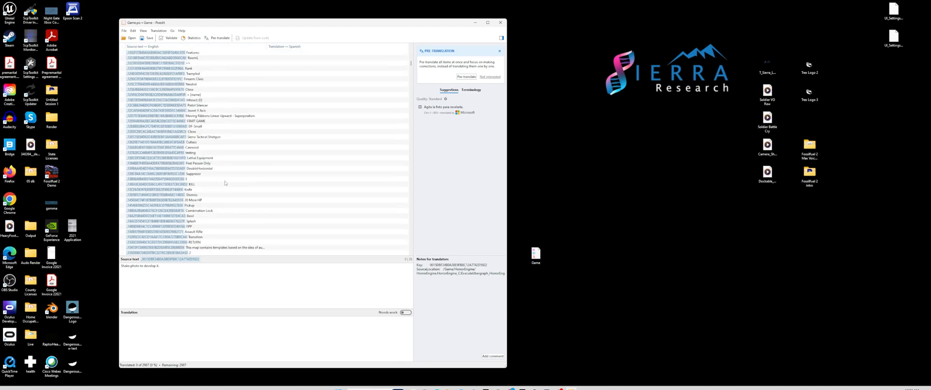
{"action": "scroll", "scroll_direction": "down", "scroll_amount": 3}
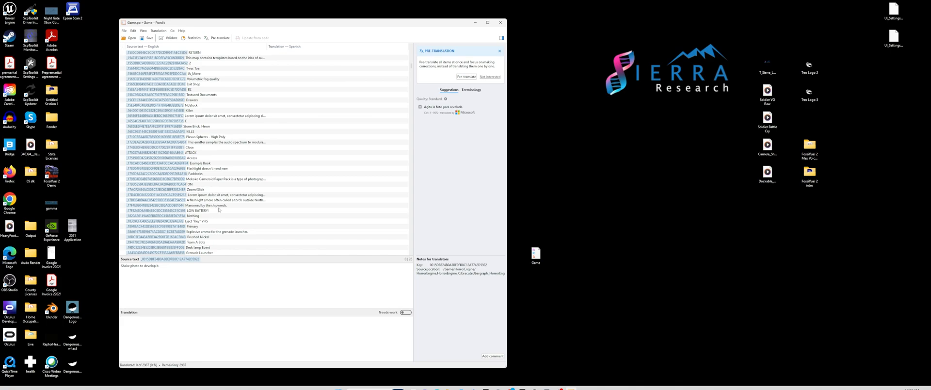
{"action": "scroll", "scroll_direction": "down", "scroll_amount": 3}
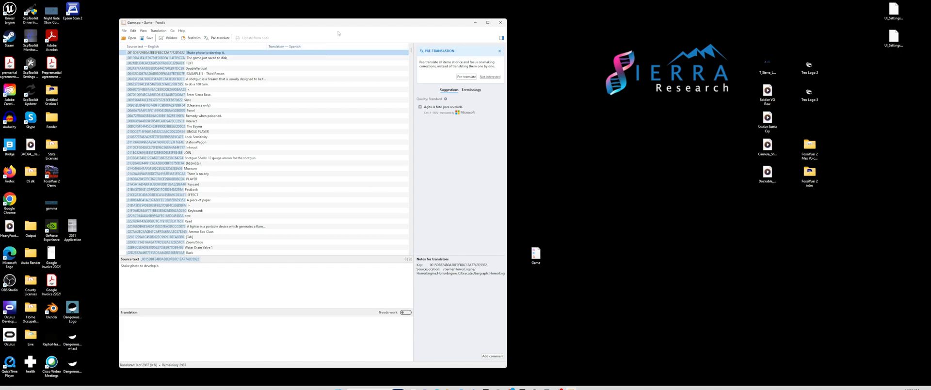
{"action": "mouse_move", "coordinate": [347, 71]}
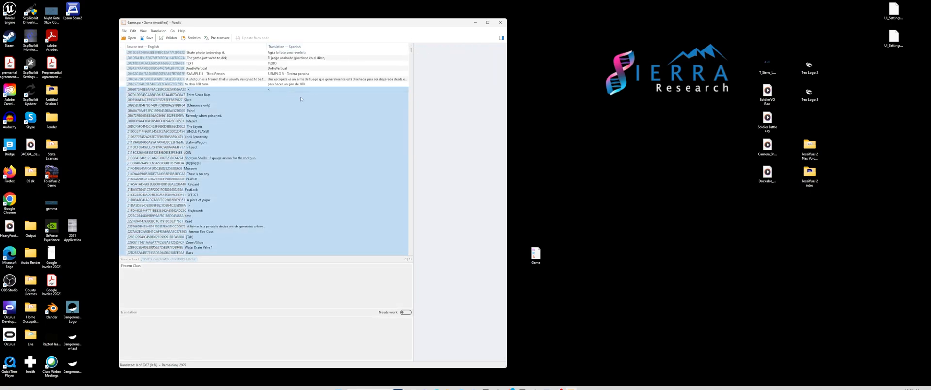
Run Pre-translate with online suggestions so every entry gets Spanish text, then return to the editor.
{"action": "left_click", "coordinate": [218, 38]}
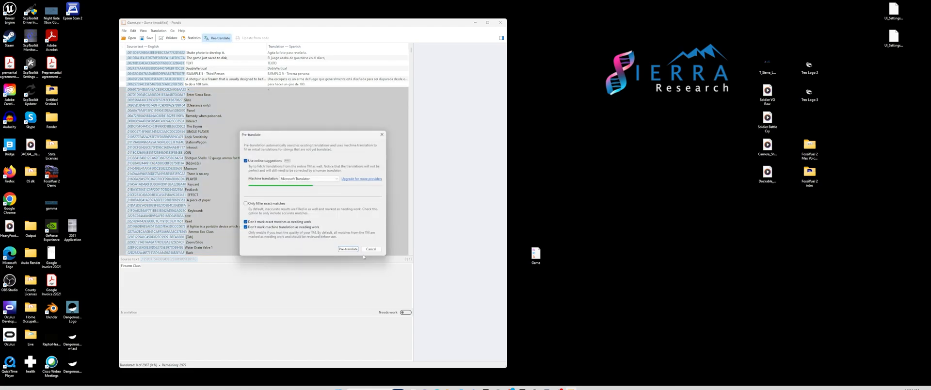
{"action": "left_click", "coordinate": [348, 248]}
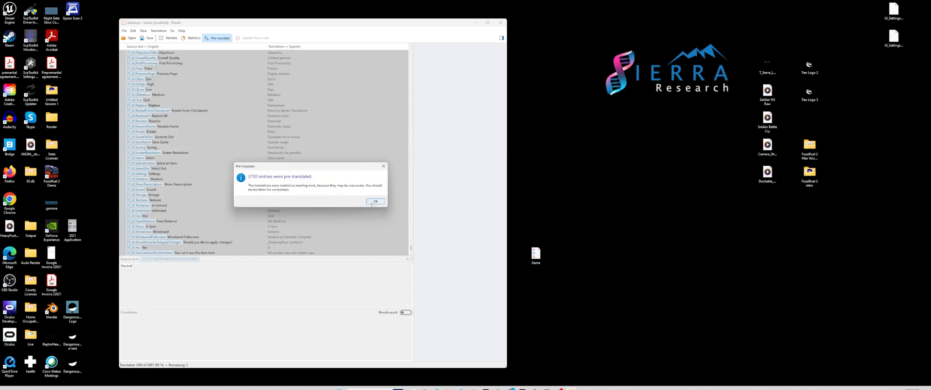
{"action": "left_click", "coordinate": [376, 200]}
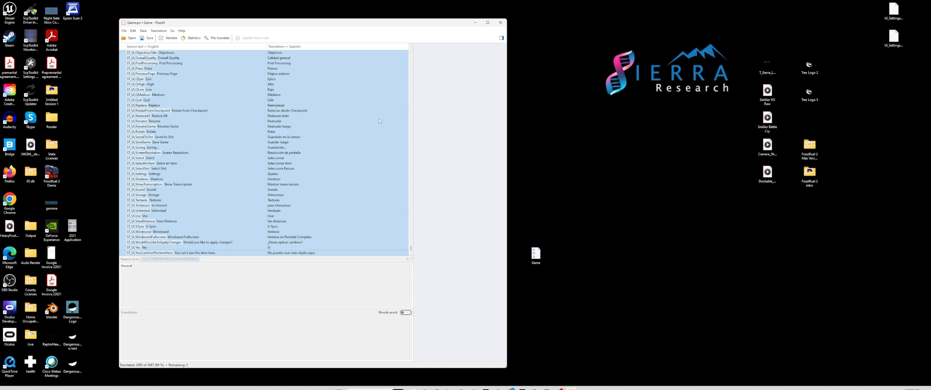
{"action": "left_click", "coordinate": [499, 23]}
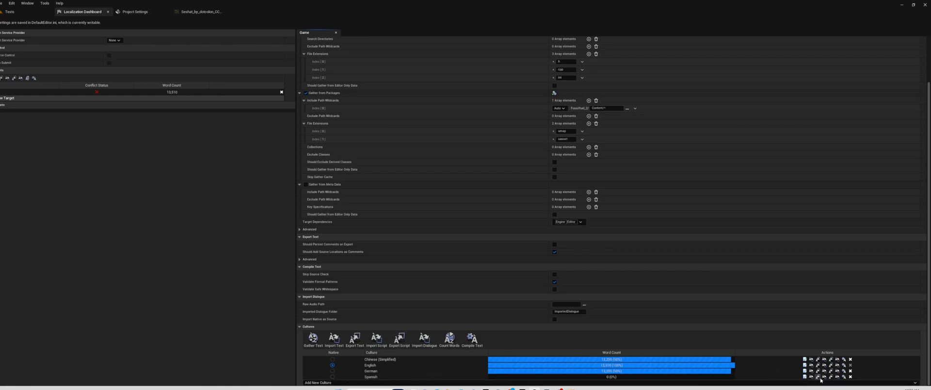
{"action": "mouse_move", "coordinate": [810, 376]}
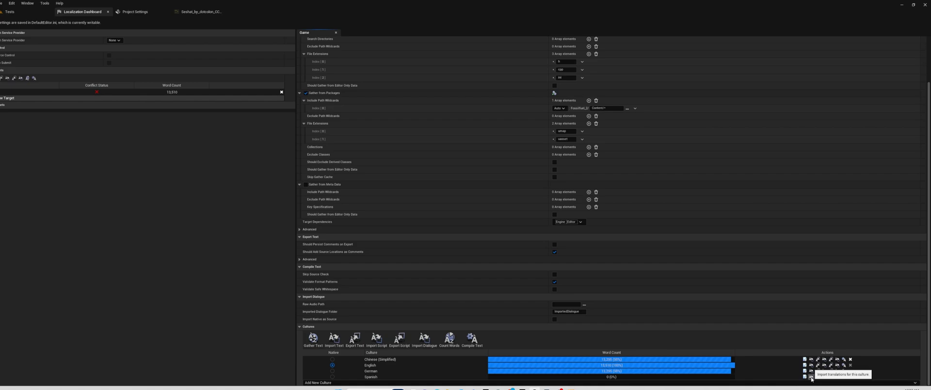
Import the translated Game file into the Spanish culture and confirm the import.
{"action": "left_click", "coordinate": [809, 376]}
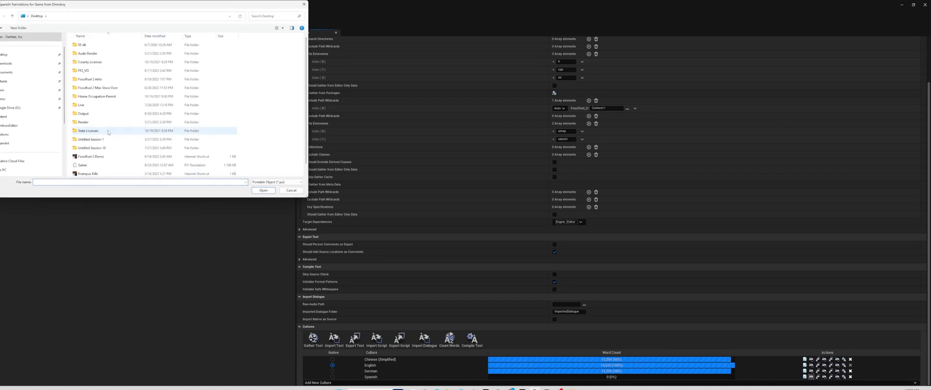
{"action": "left_click", "coordinate": [83, 165]}
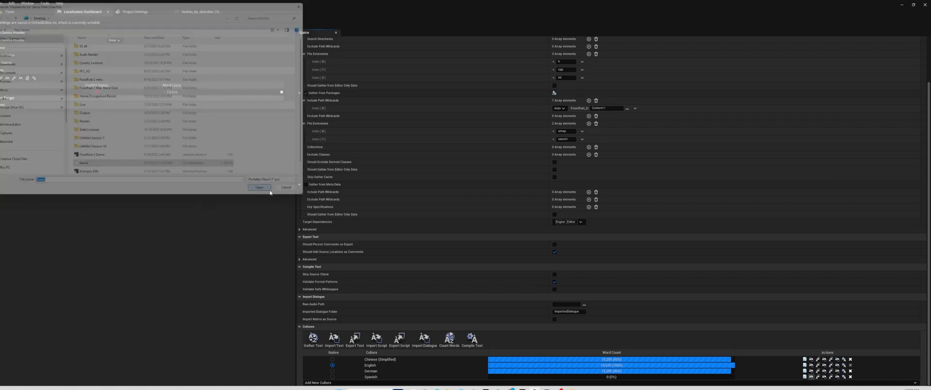
{"action": "left_click", "coordinate": [259, 187]}
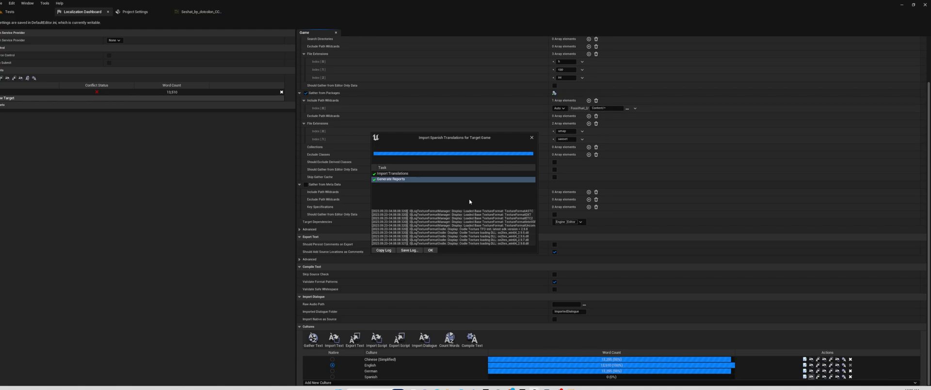
{"action": "left_click", "coordinate": [430, 251]}
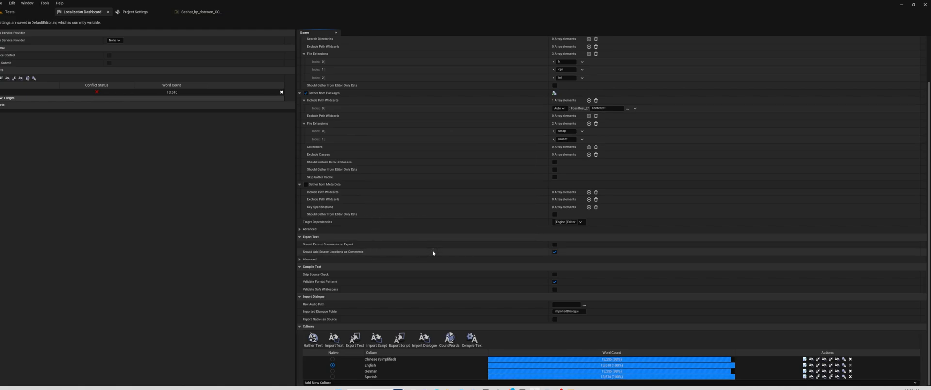
Compile the Spanish culture's translations for the Game target and dismiss the log.
{"action": "left_click", "coordinate": [843, 376]}
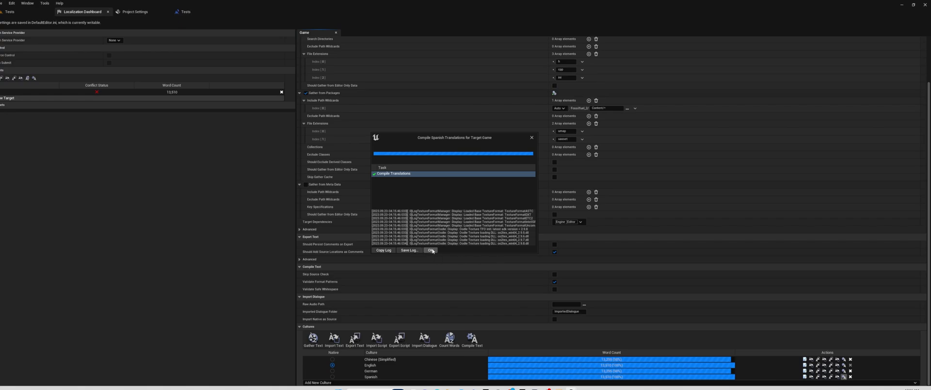
{"action": "left_click", "coordinate": [430, 251]}
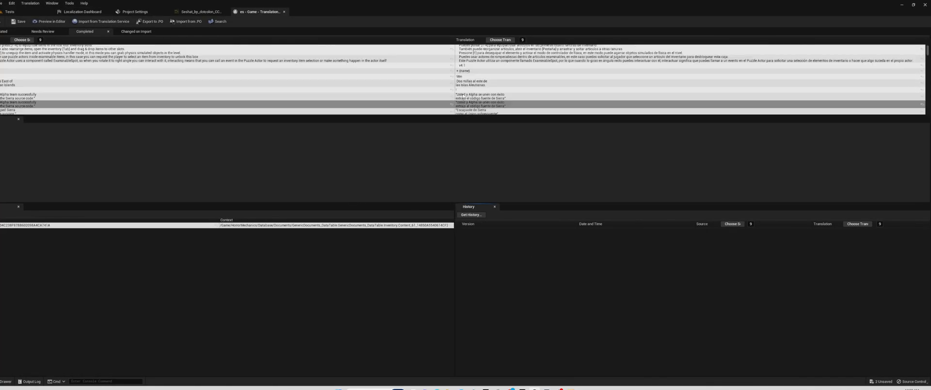
Scroll the Spanish translation entries, then move to the project's packaging settings.
{"action": "scroll", "scroll_direction": "down", "scroll_amount": 3}
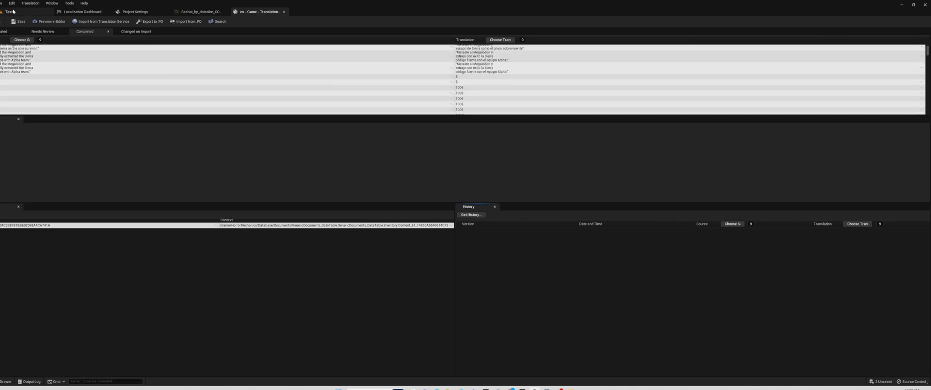
{"action": "mouse_move", "coordinate": [185, 21]}
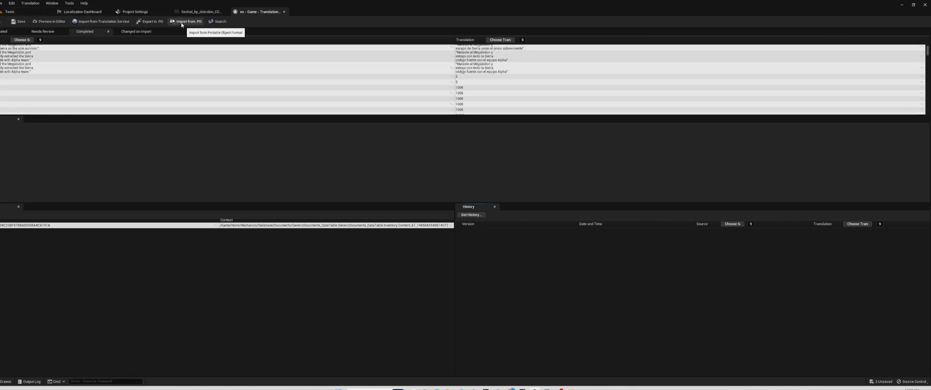
{"action": "left_click", "coordinate": [135, 12]}
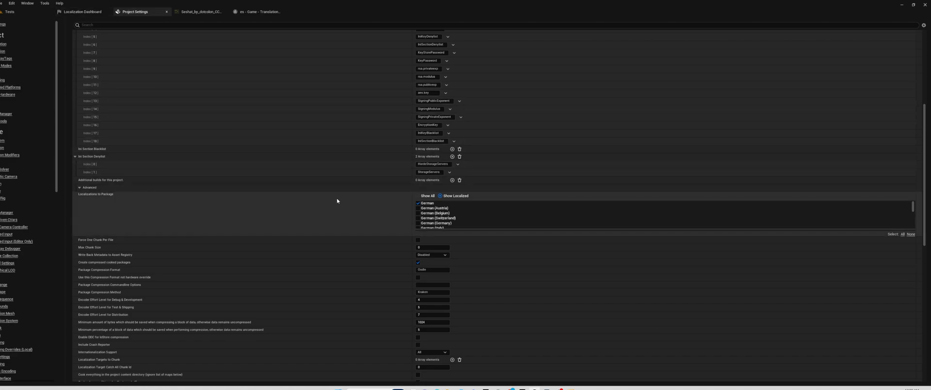
Scroll the Localizations to Package list and tick a wanted culture for the packaged game.
{"action": "scroll", "scroll_direction": "down", "scroll_amount": 3}
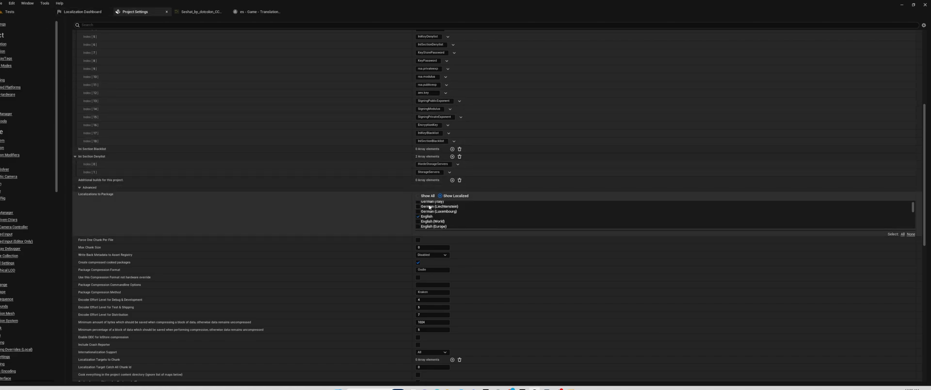
{"action": "scroll", "scroll_direction": "down", "scroll_amount": 3}
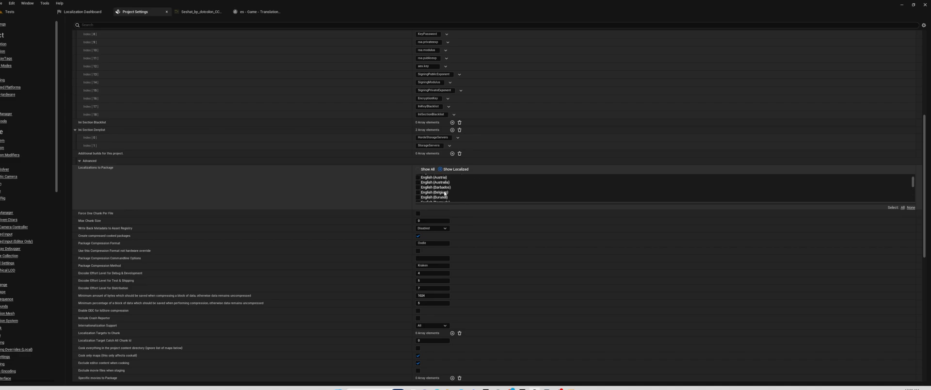
{"action": "scroll", "scroll_direction": "down", "scroll_amount": 3}
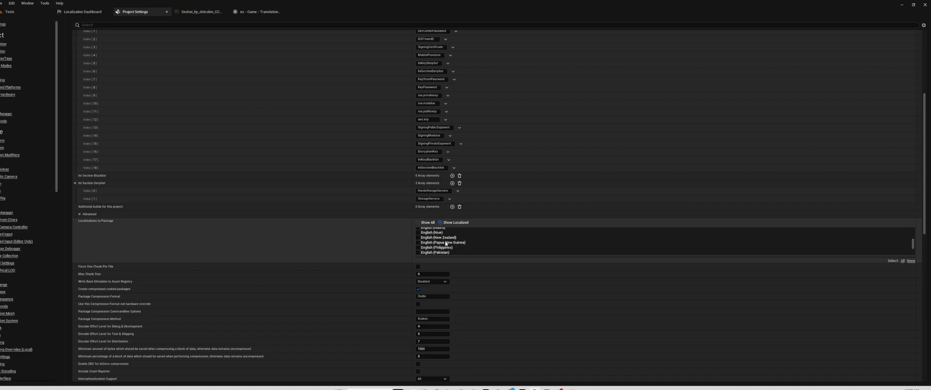
{"action": "left_click", "coordinate": [200, 11]}
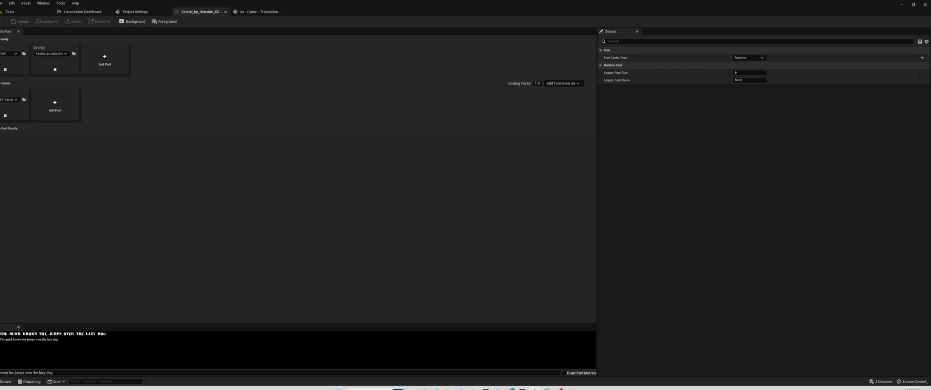
{"action": "mouse_move", "coordinate": [212, 74]}
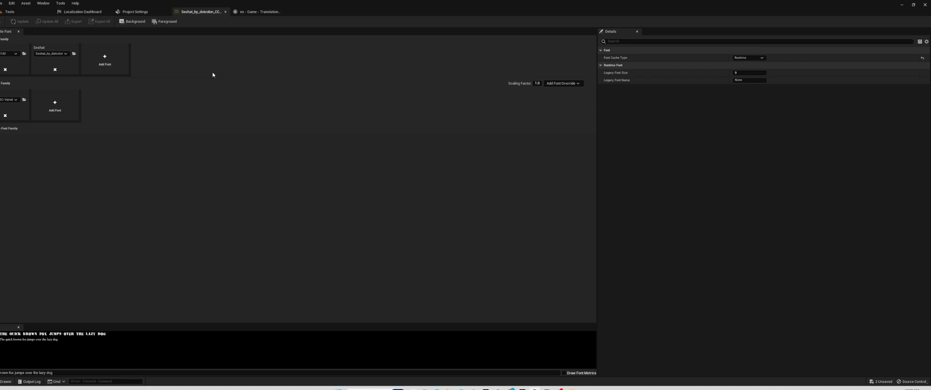
{"action": "mouse_move", "coordinate": [12, 102]}
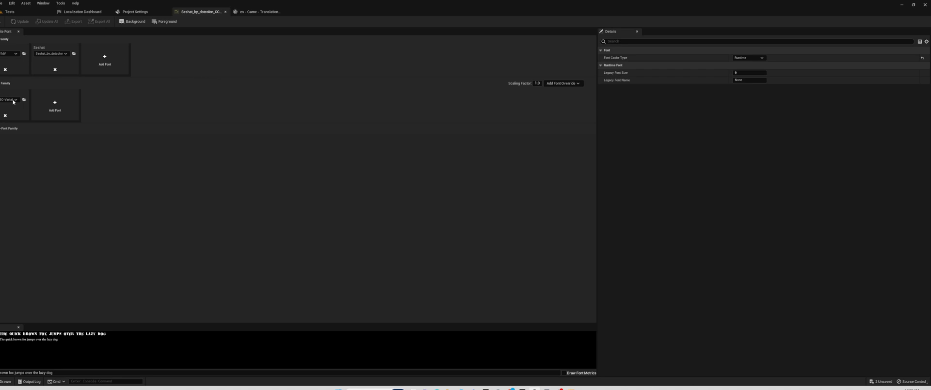
{"action": "mouse_move", "coordinate": [20, 115]}
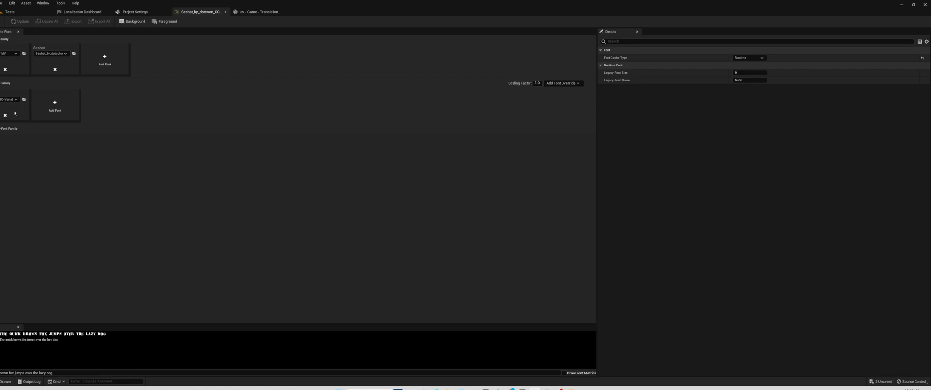
{"action": "mouse_move", "coordinate": [18, 108]}
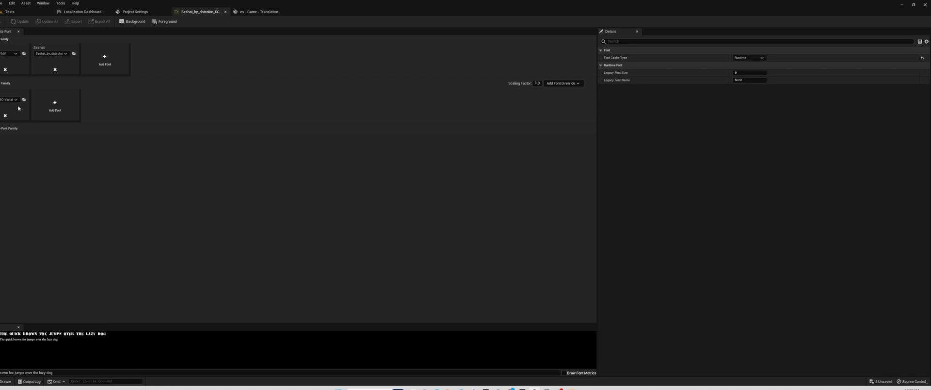
{"action": "mouse_move", "coordinate": [19, 87]}
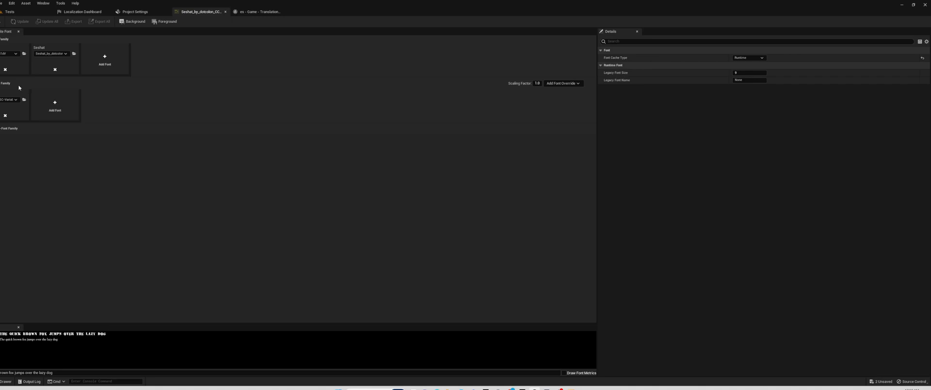
{"action": "mouse_move", "coordinate": [19, 87]}
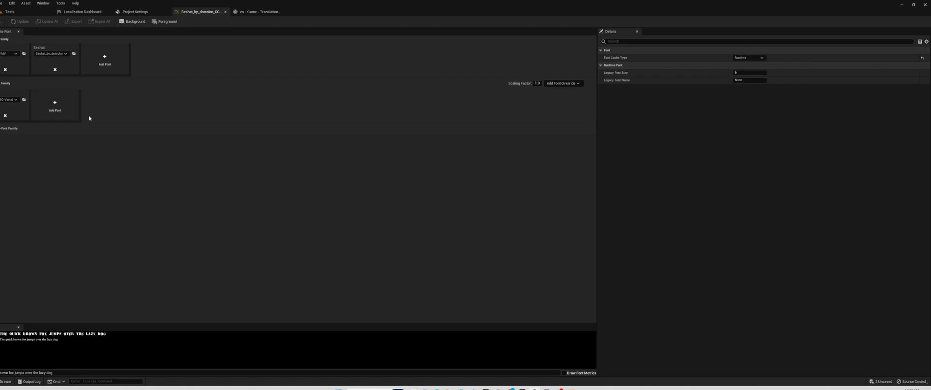
{"action": "mouse_move", "coordinate": [143, 85]}
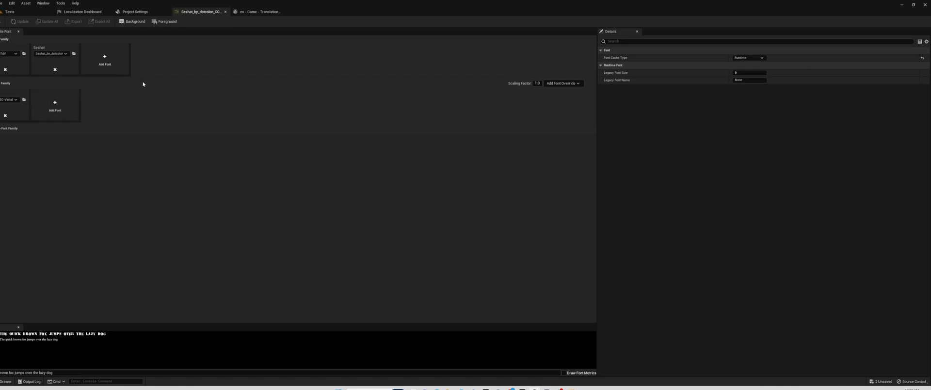
{"action": "mouse_move", "coordinate": [192, 19]}
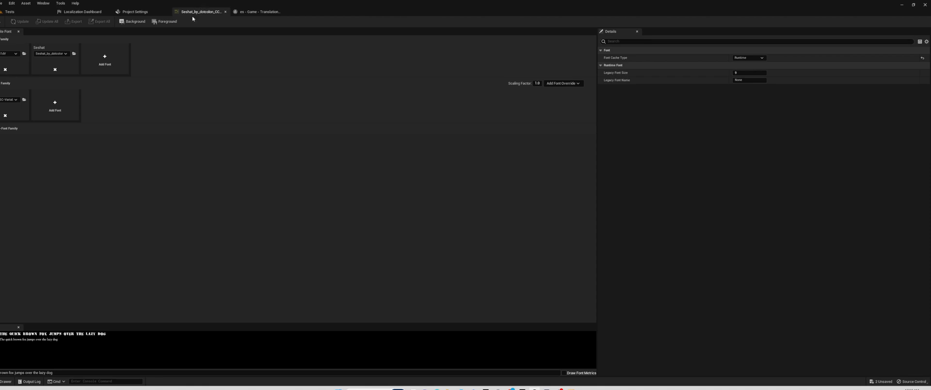
{"action": "mouse_move", "coordinate": [178, 60]}
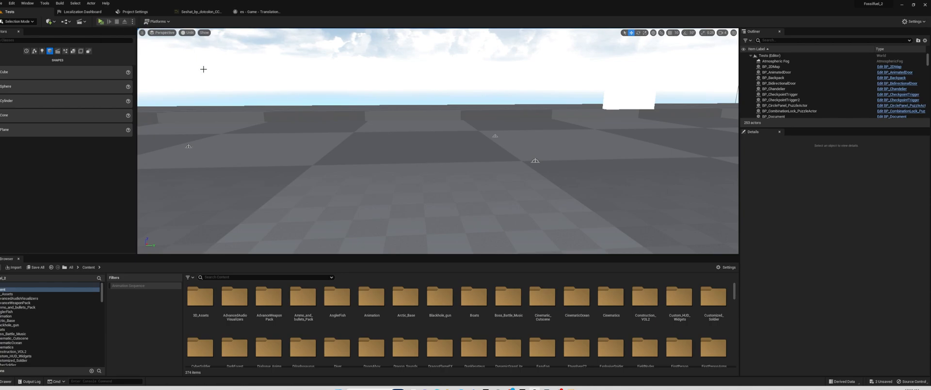
{"action": "mouse_move", "coordinate": [205, 94]}
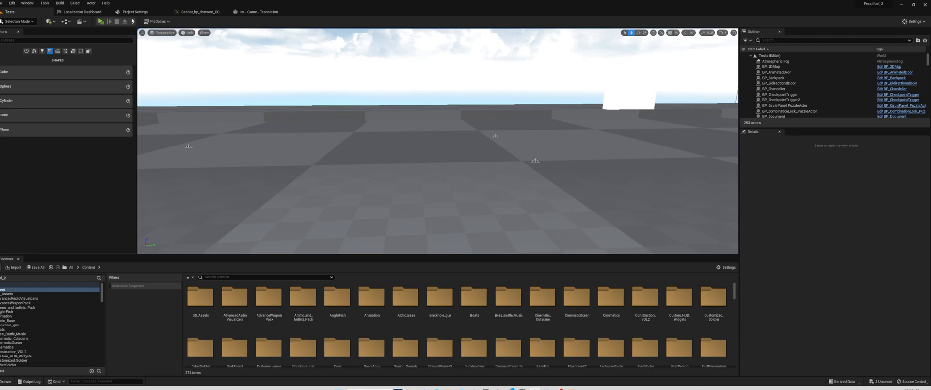
Show the Play options list with simulate and standalone game modes.
{"action": "left_click", "coordinate": [107, 21]}
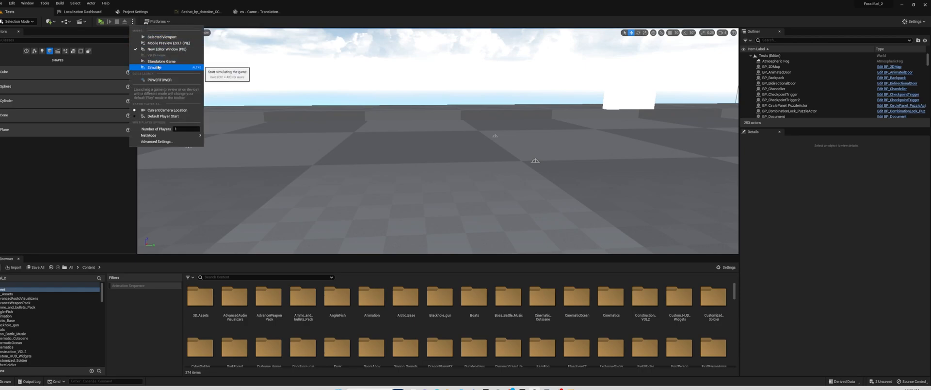
{"action": "mouse_move", "coordinate": [162, 61]}
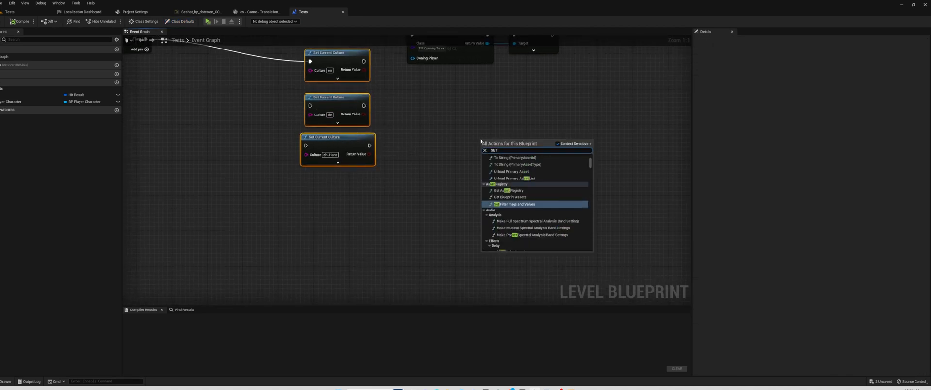
Add a Set Current Culture node via search and give it the culture value 'de'.
{"action": "type", "text": "CURRE"}
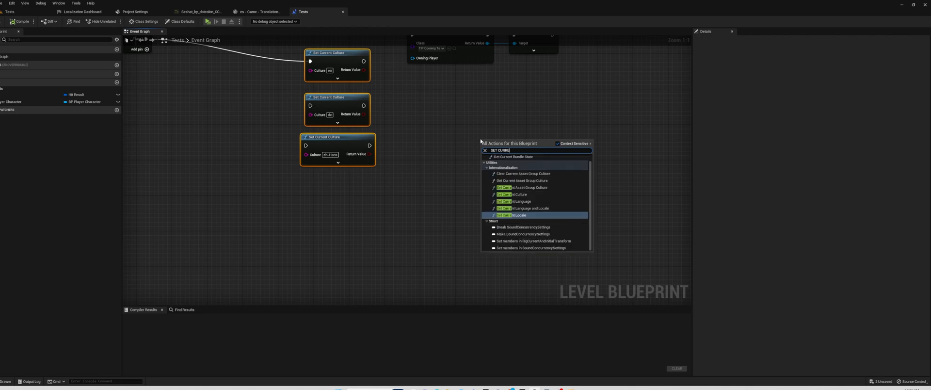
{"action": "left_click", "coordinate": [513, 194]}
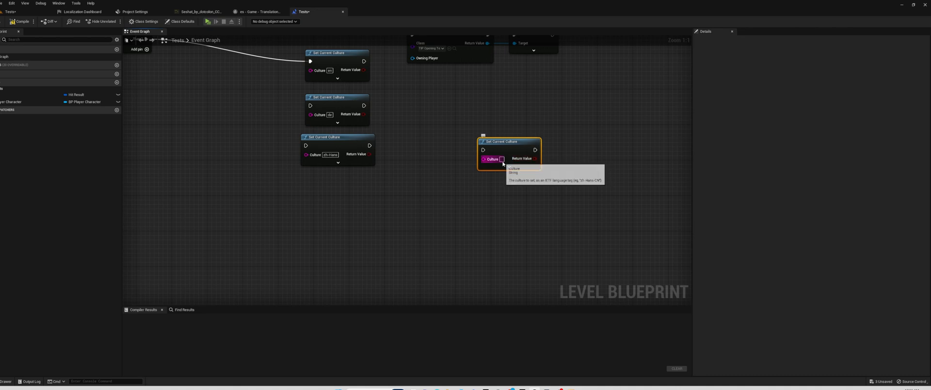
{"action": "mouse_move", "coordinate": [613, 149]}
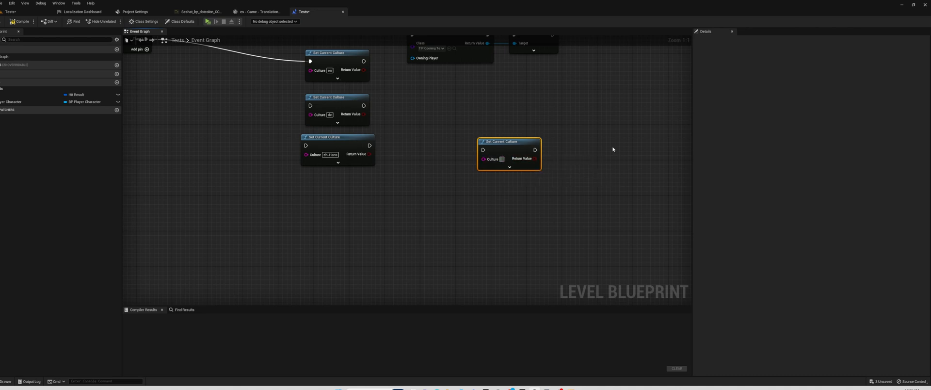
{"action": "type", "text": "DE"}
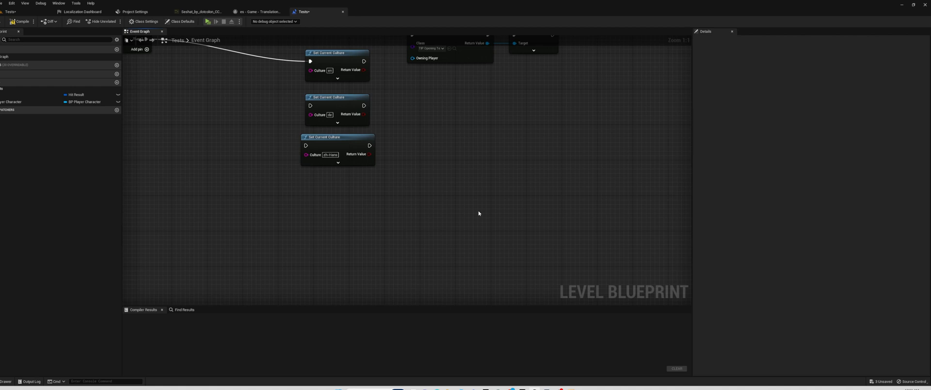
{"action": "mouse_move", "coordinate": [213, 91]}
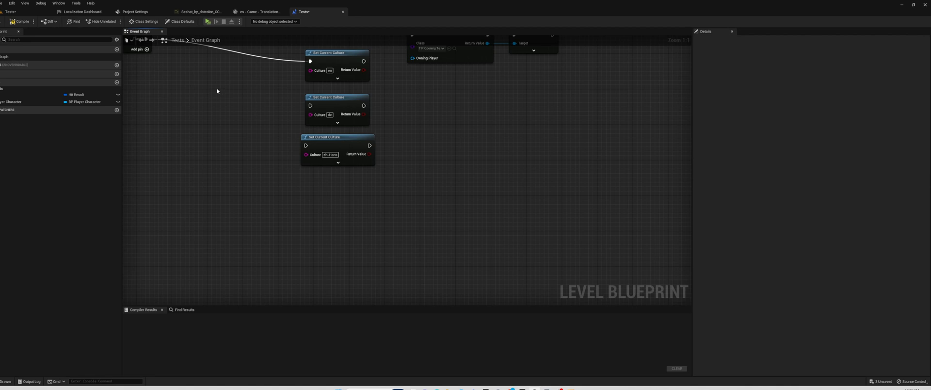
{"action": "mouse_move", "coordinate": [210, 90]}
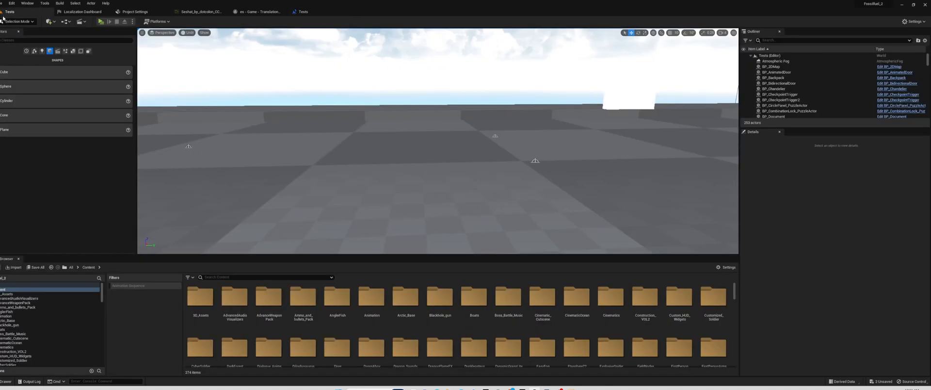
Launch the level as a Standalone Game showing the Spanish pickup message.
{"action": "left_click", "coordinate": [100, 21]}
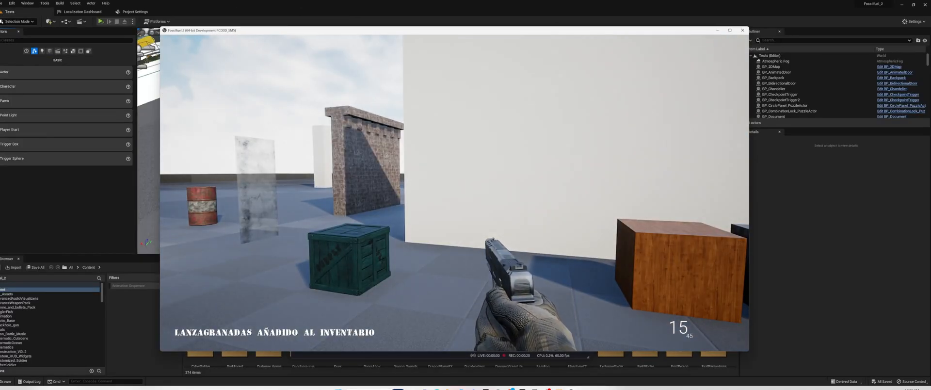